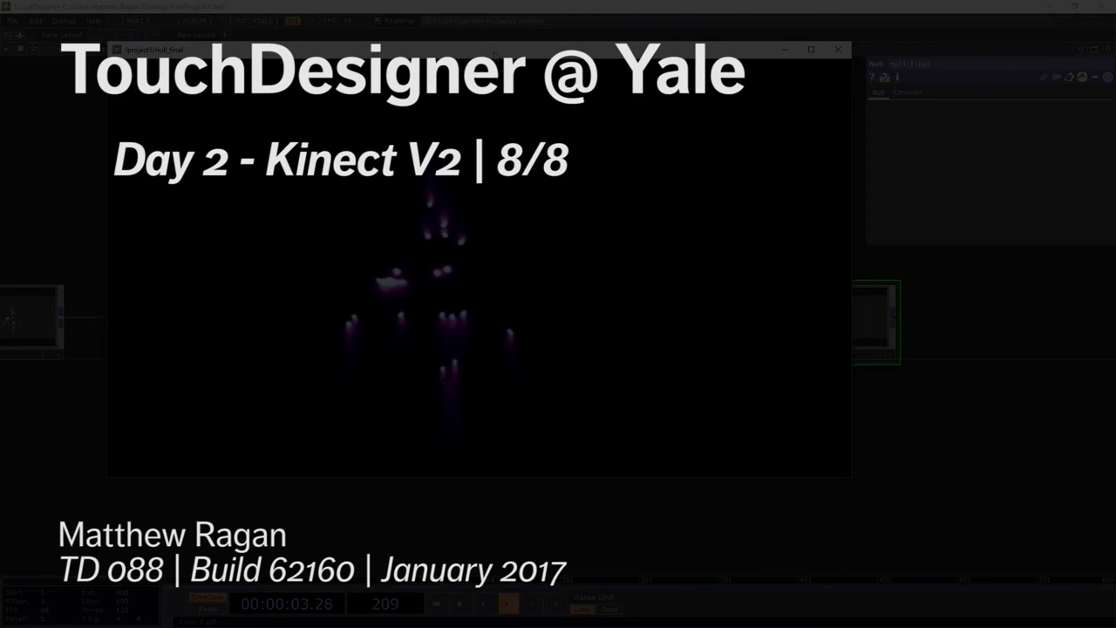
Float the null_final particle output window beside the kinect1 CHOP's parameters
{"action": "left_click_drag", "start_coordinate": [480, 49], "coordinate": [637, 188]}
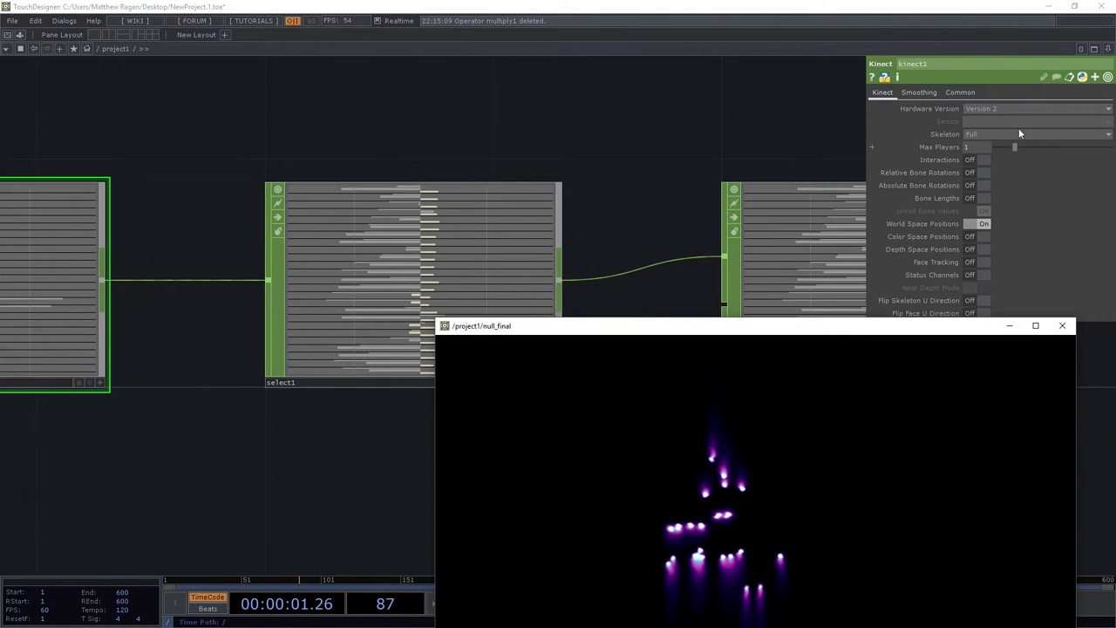
On the Kinect CHOP's Smoothing page, slide the Smoothing amount through several values, ending near 0.1
{"action": "left_click", "coordinate": [918, 91]}
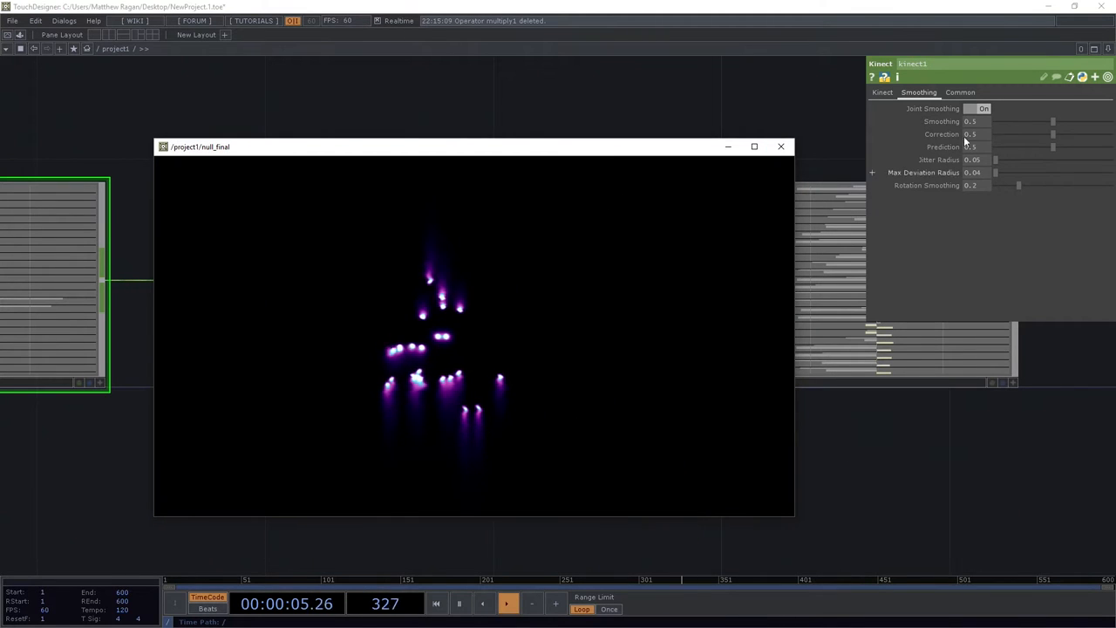
{"action": "left_click_drag", "start_coordinate": [1054, 122], "coordinate": [1067, 123]}
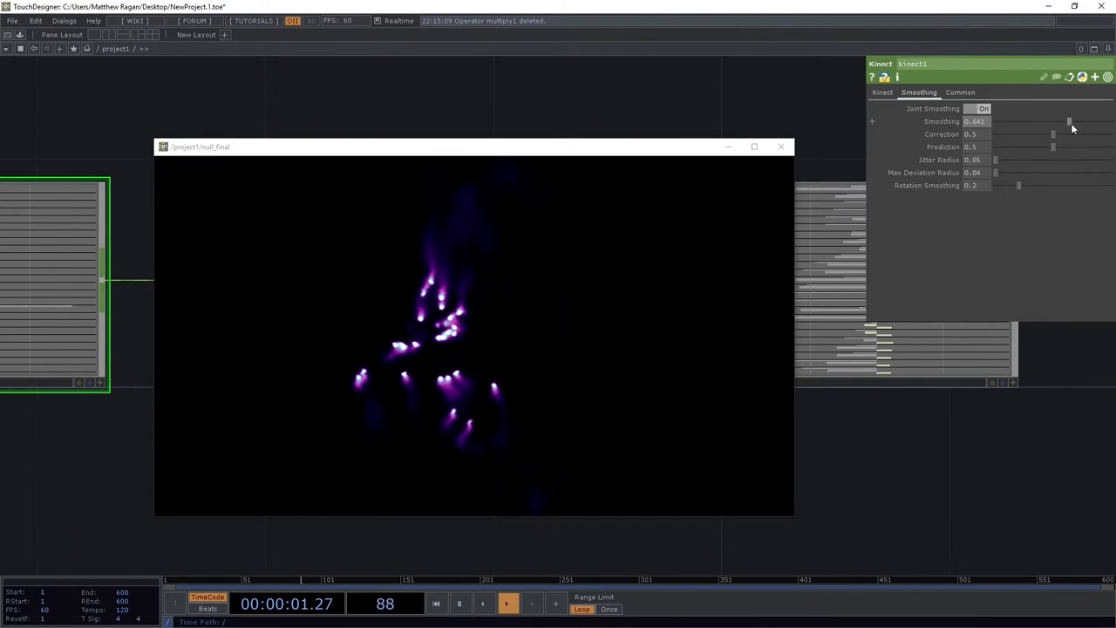
{"action": "left_click_drag", "start_coordinate": [1070, 122], "coordinate": [1113, 122]}
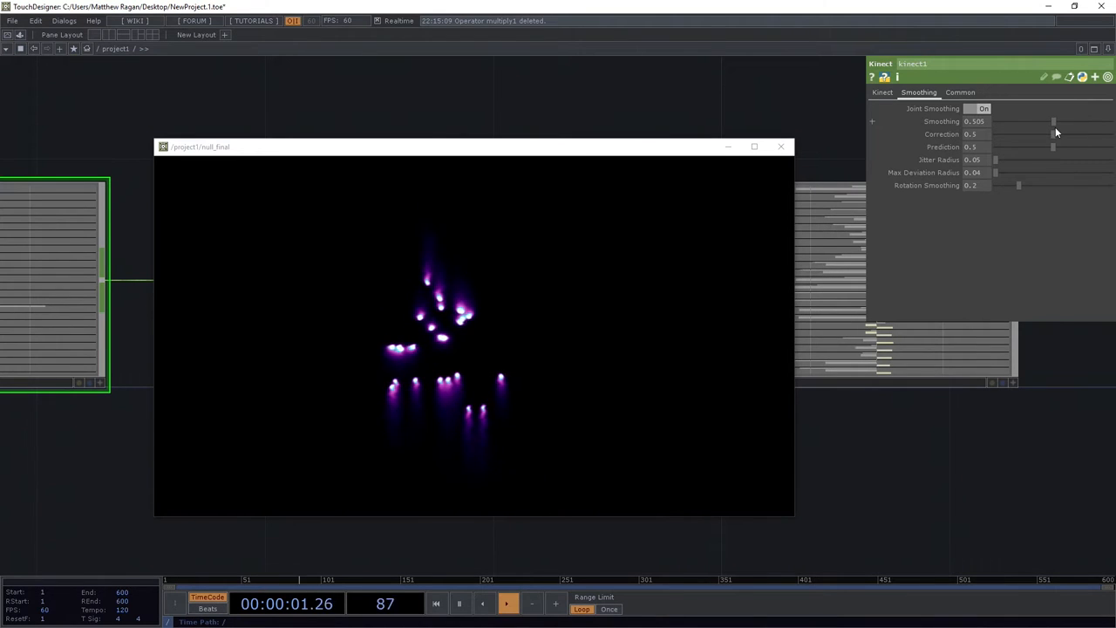
{"action": "left_click_drag", "start_coordinate": [994, 161], "coordinate": [1016, 160]}
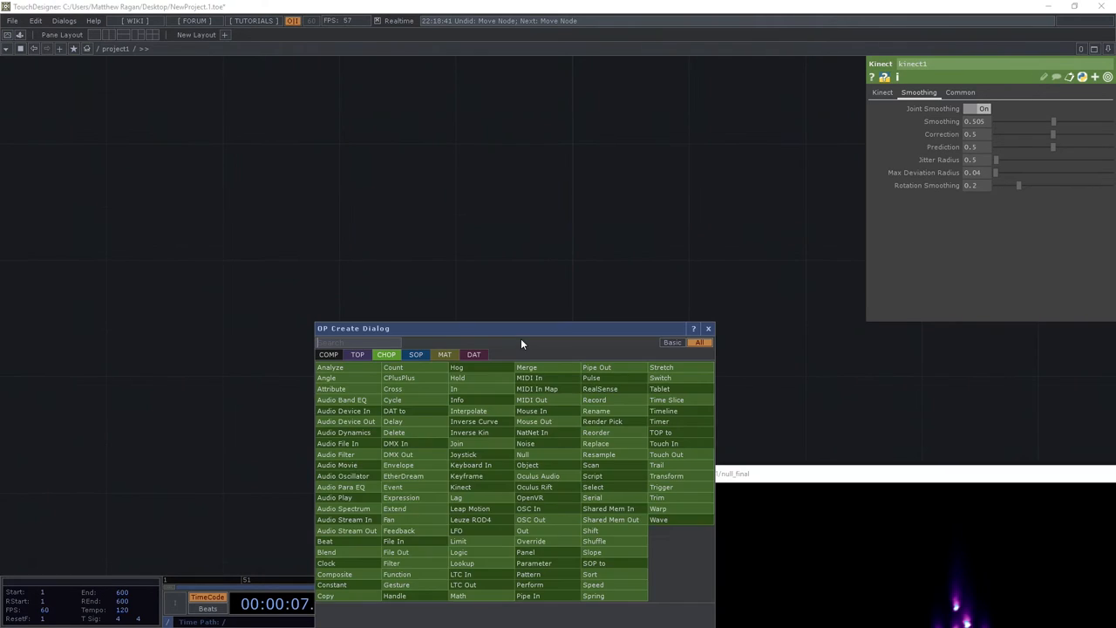
Add a Filter CHOP and a Constant CHOP from the OP Create dialog for a small test network
{"action": "type", "text": "fin"}
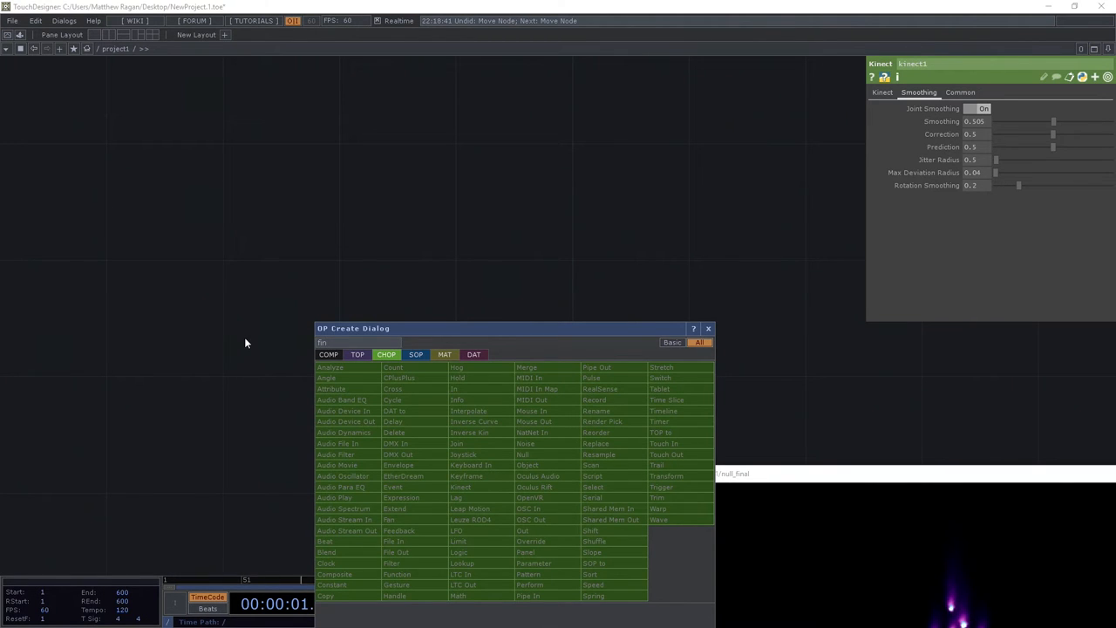
{"action": "type", "text": "fi"}
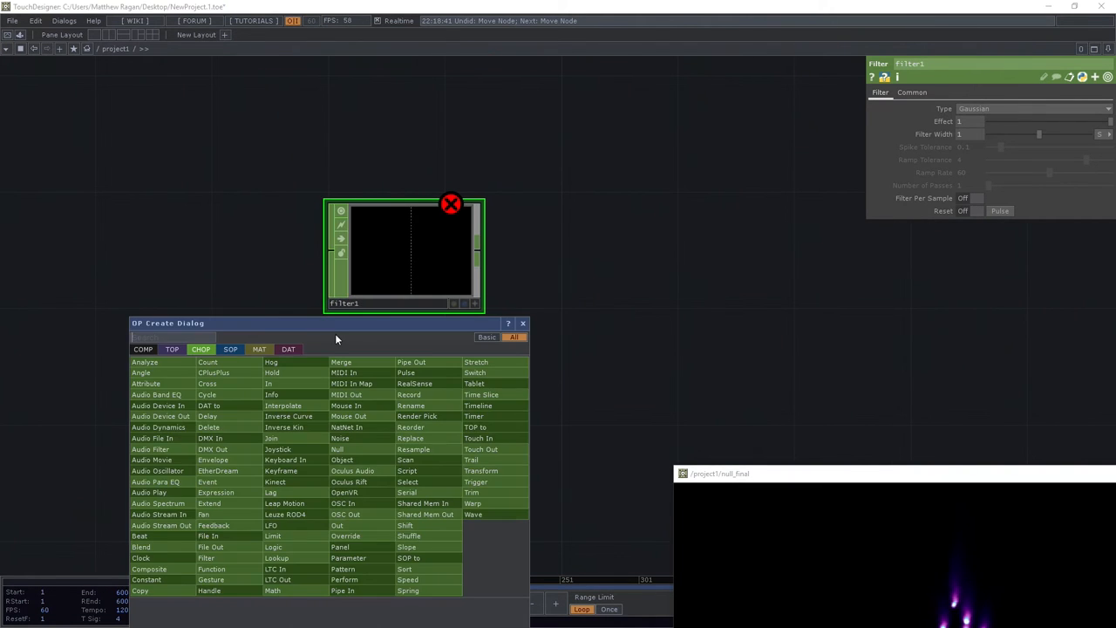
{"action": "type", "text": "con"}
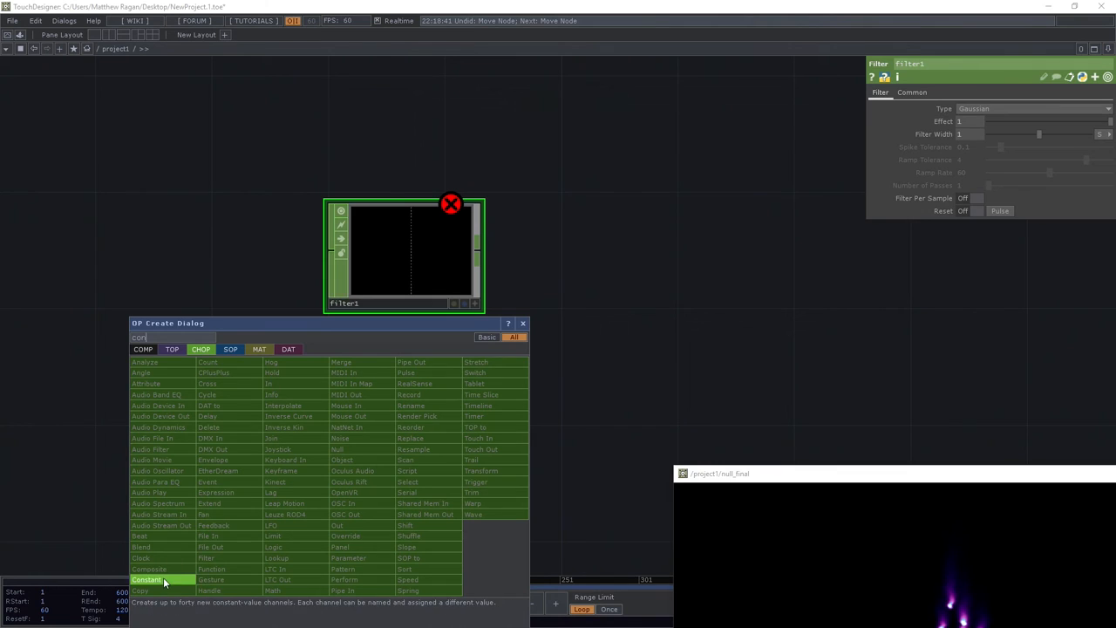
{"action": "left_click", "coordinate": [146, 580]}
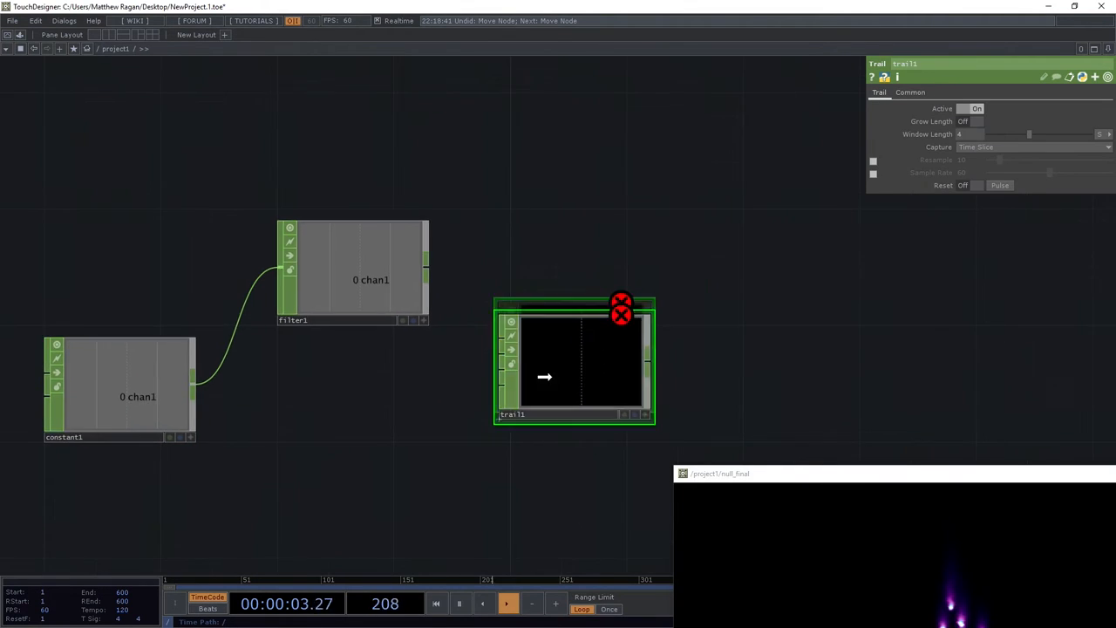
Wire both filter2's output and constant1's raw output into trail1
{"action": "left_click_drag", "start_coordinate": [576, 361], "coordinate": [584, 387]}
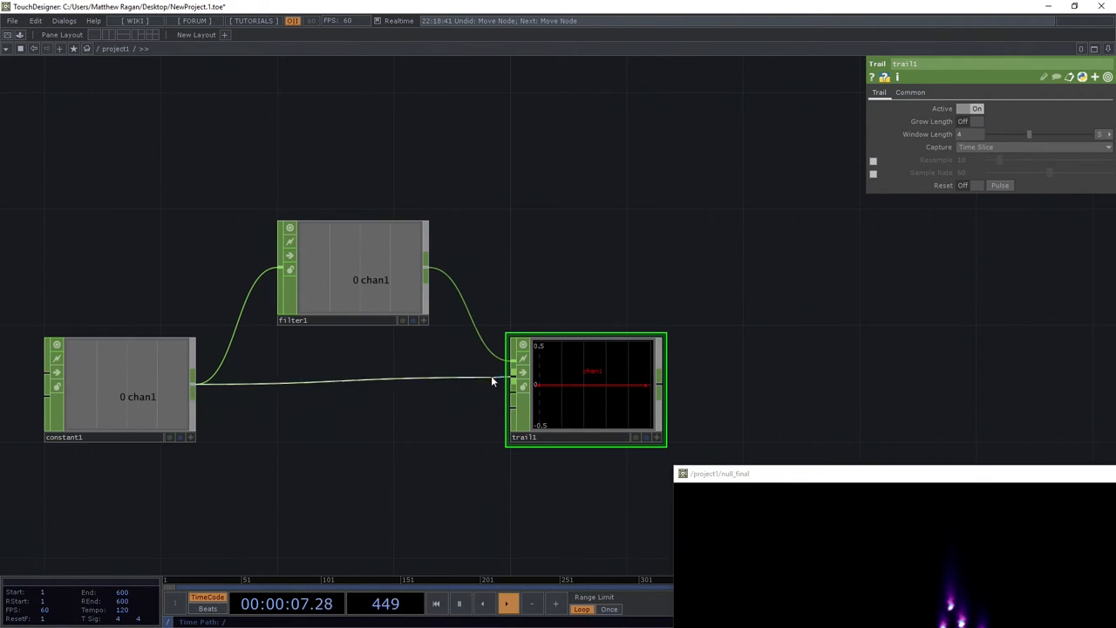
{"action": "left_click", "coordinate": [119, 387]}
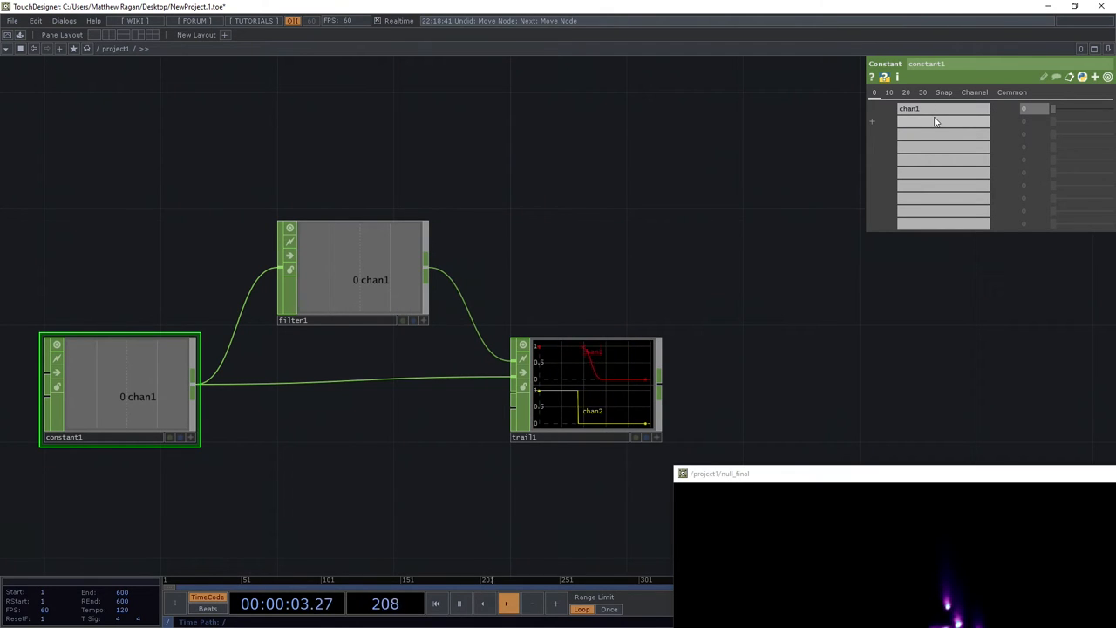
Change constant1's chan1 value so trail1 graphs the step against the filtered response
{"action": "left_click", "coordinate": [352, 272]}
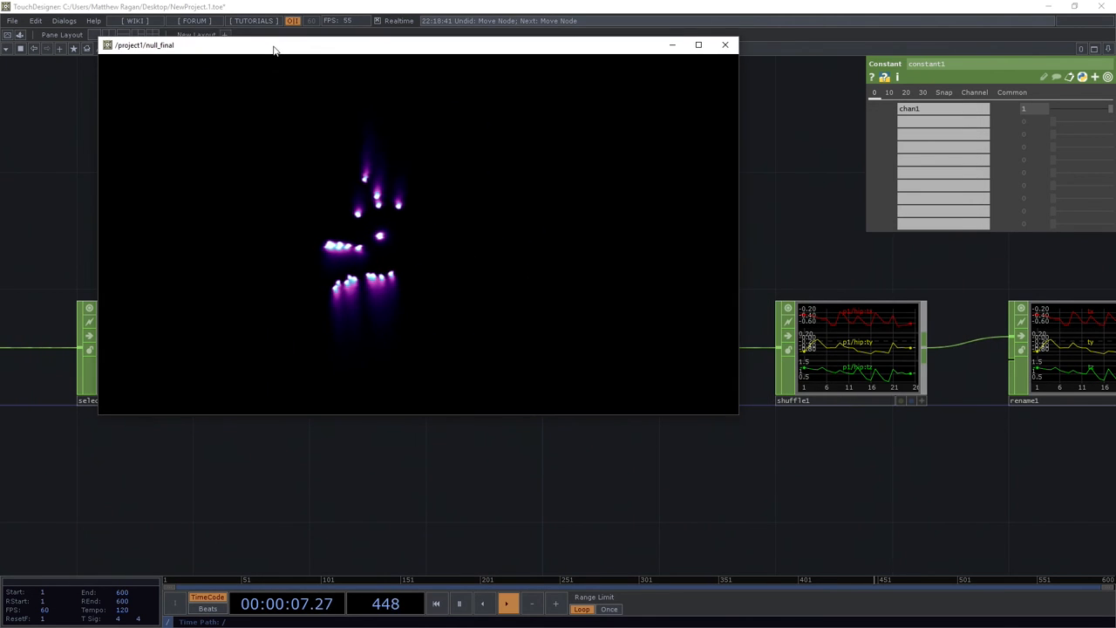
Move the output window aside to reveal the Select–Filter–Stretch–Shuffle–Rename chain
{"action": "left_click_drag", "start_coordinate": [274, 45], "coordinate": [230, 58]}
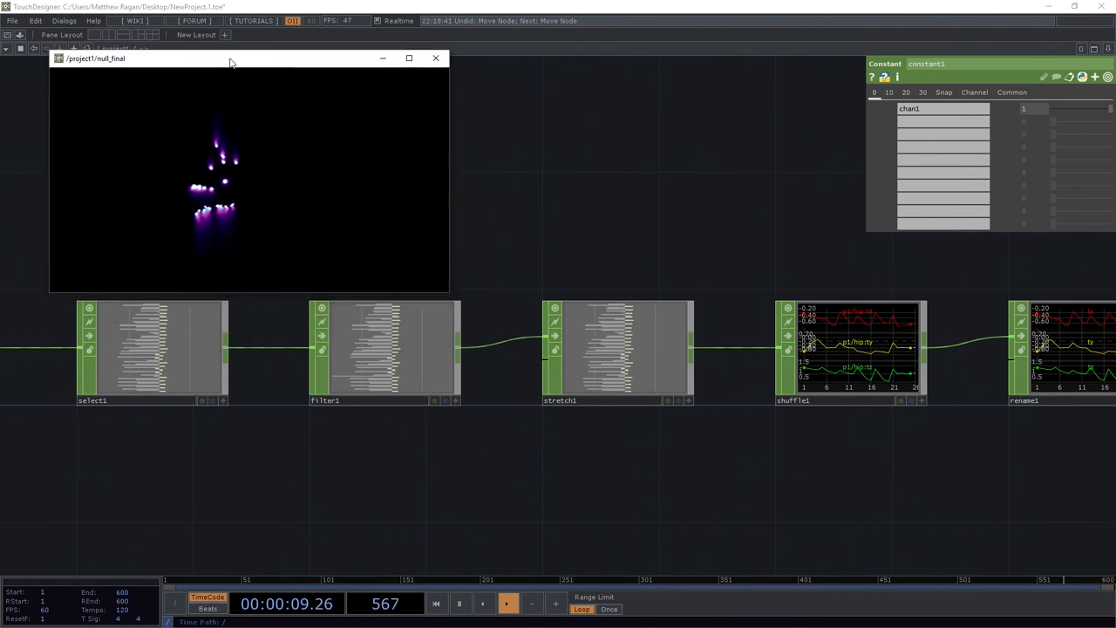